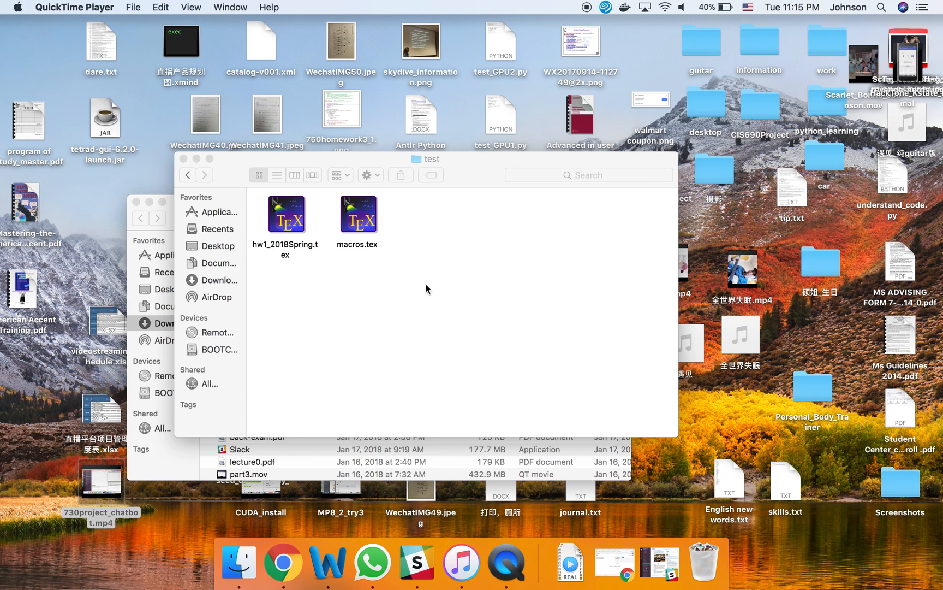
{"action": "mouse_move", "coordinate": [329, 303]}
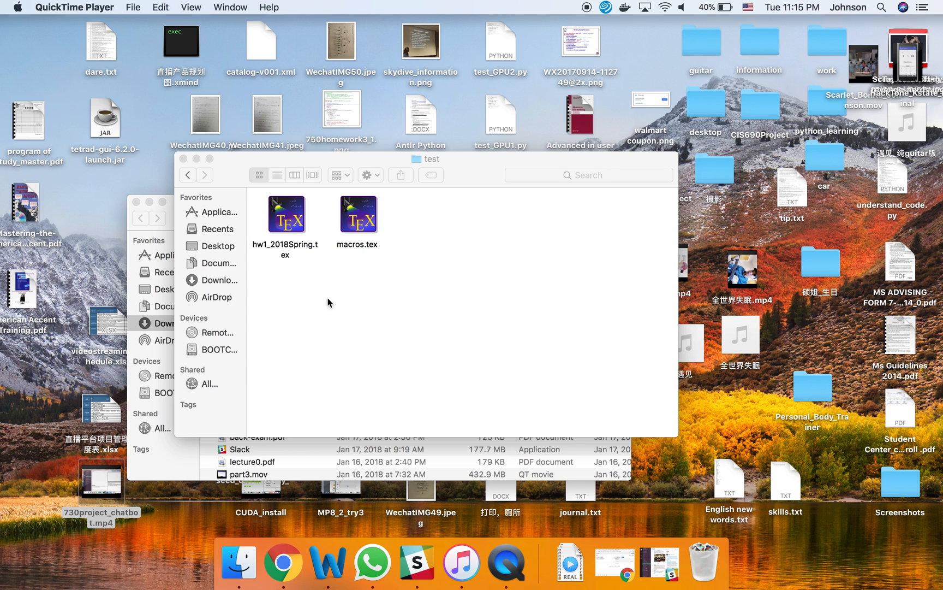
{"action": "mouse_move", "coordinate": [340, 271]}
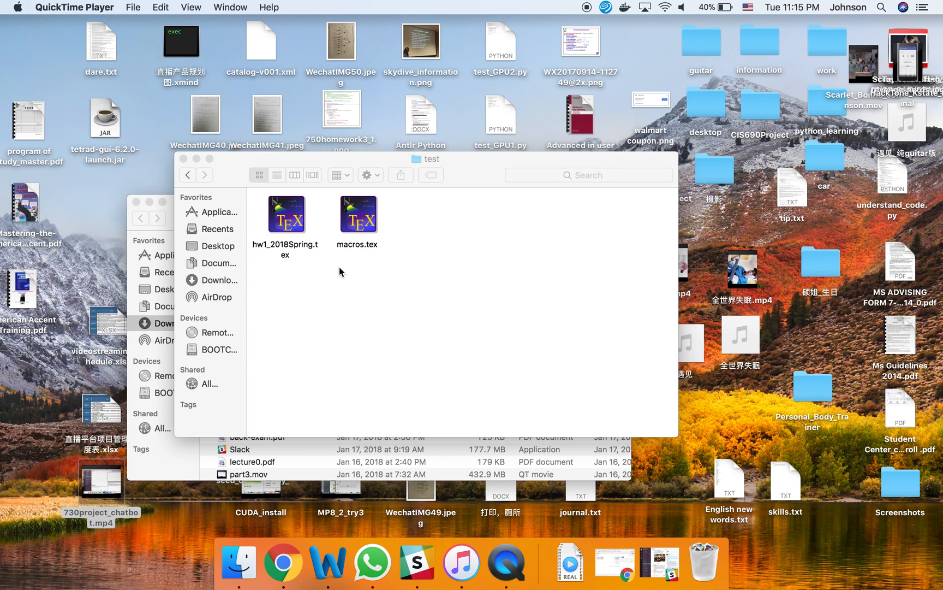
{"action": "mouse_move", "coordinate": [397, 284]}
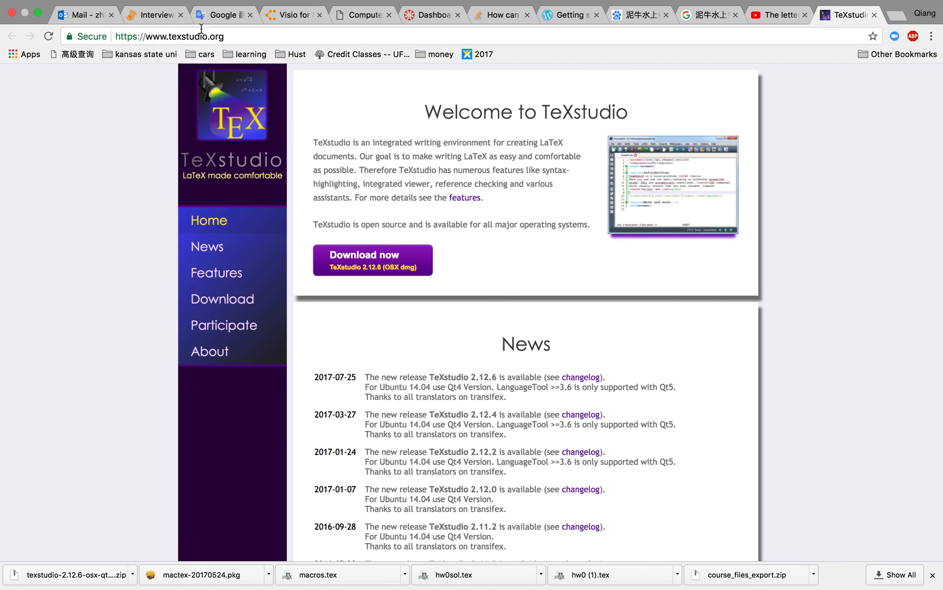
{"action": "mouse_move", "coordinate": [287, 94]}
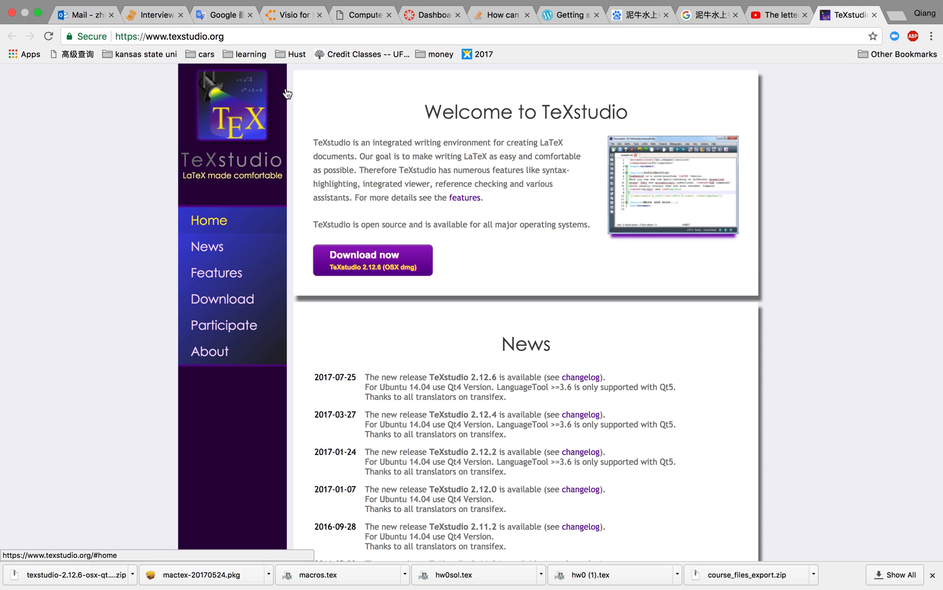
{"action": "mouse_move", "coordinate": [306, 251]}
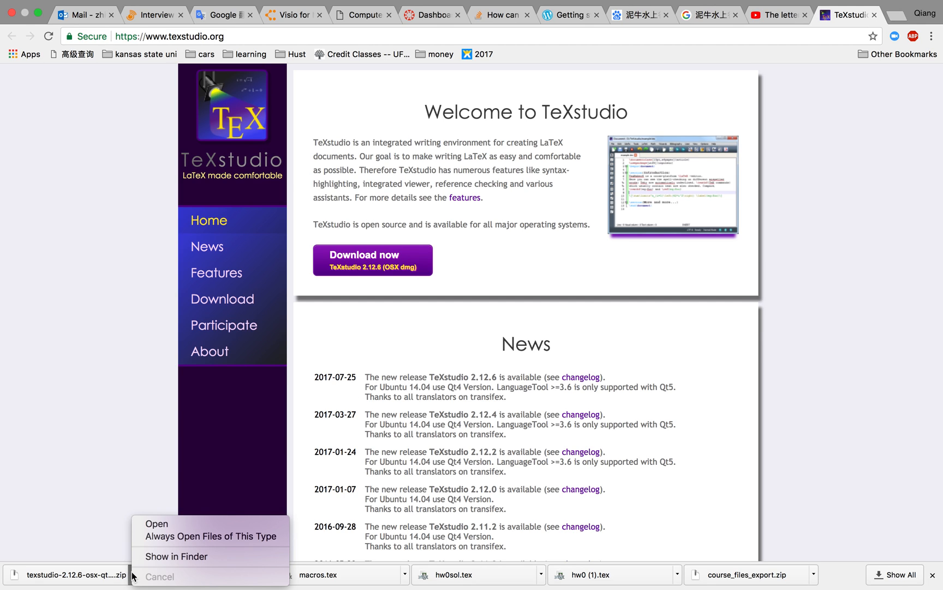
{"action": "mouse_move", "coordinate": [176, 556]}
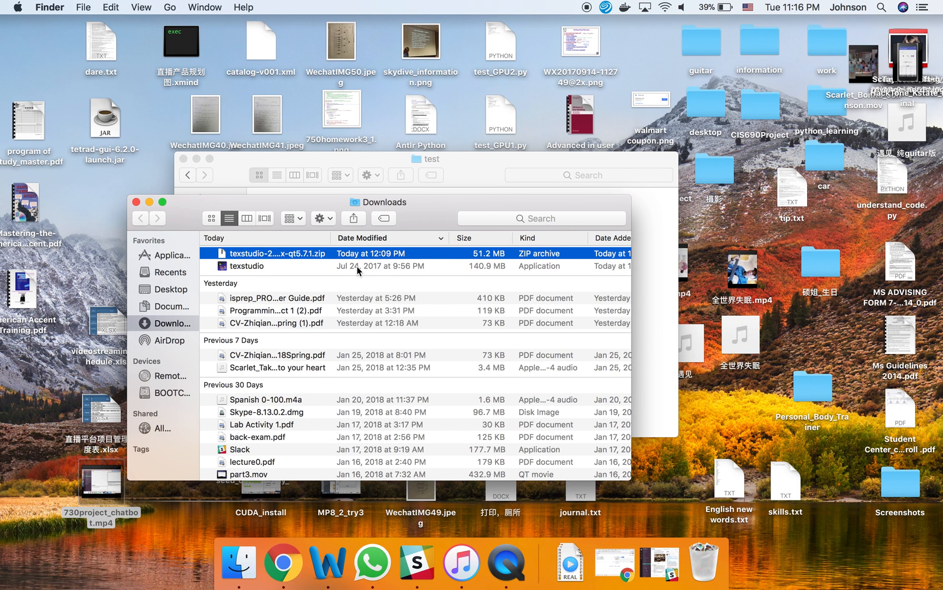
{"action": "mouse_move", "coordinate": [505, 252]}
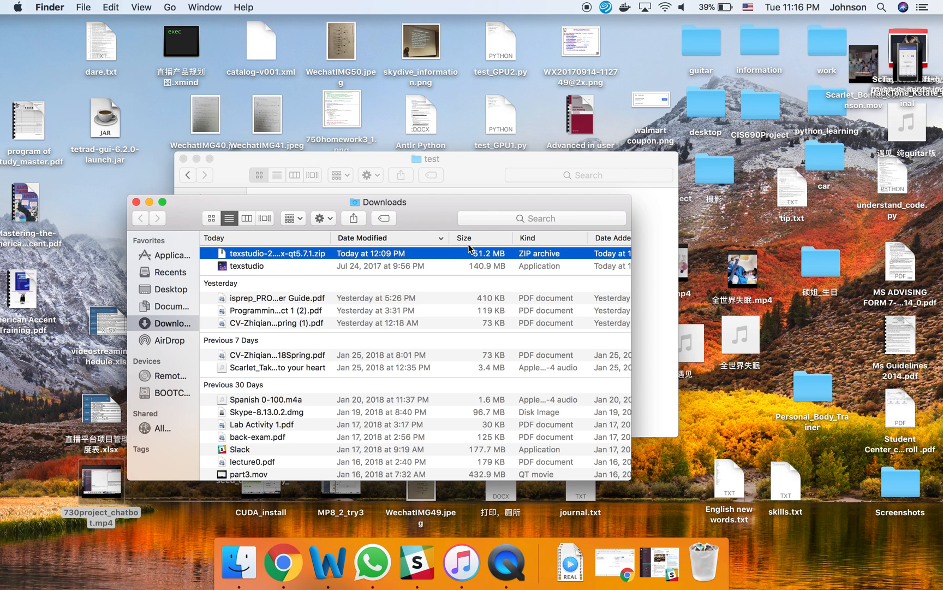
{"action": "mouse_move", "coordinate": [418, 270]}
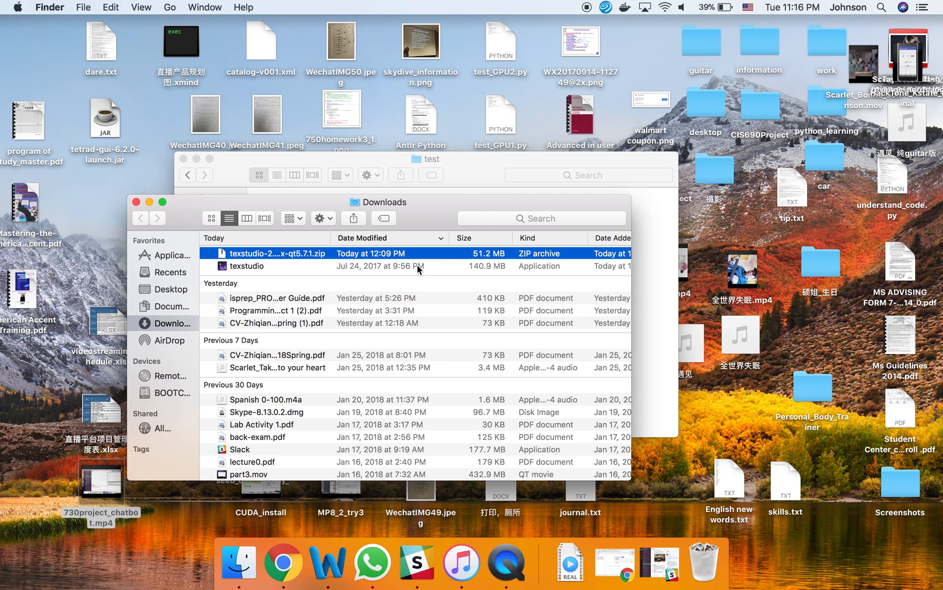
{"action": "mouse_move", "coordinate": [430, 250]}
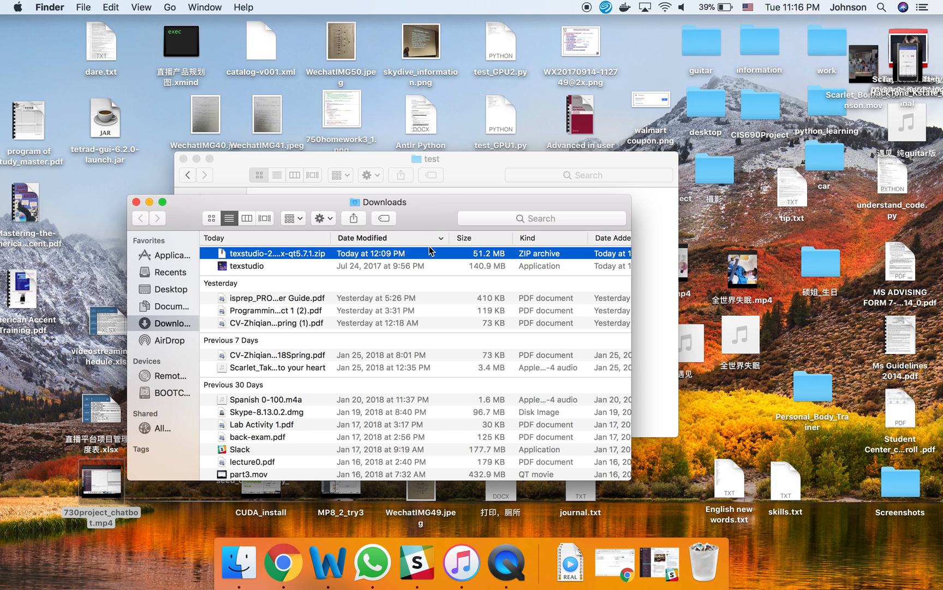
- Select the texstudio app in Finder's Downloads folder and launch it
{"action": "left_click", "coordinate": [247, 266]}
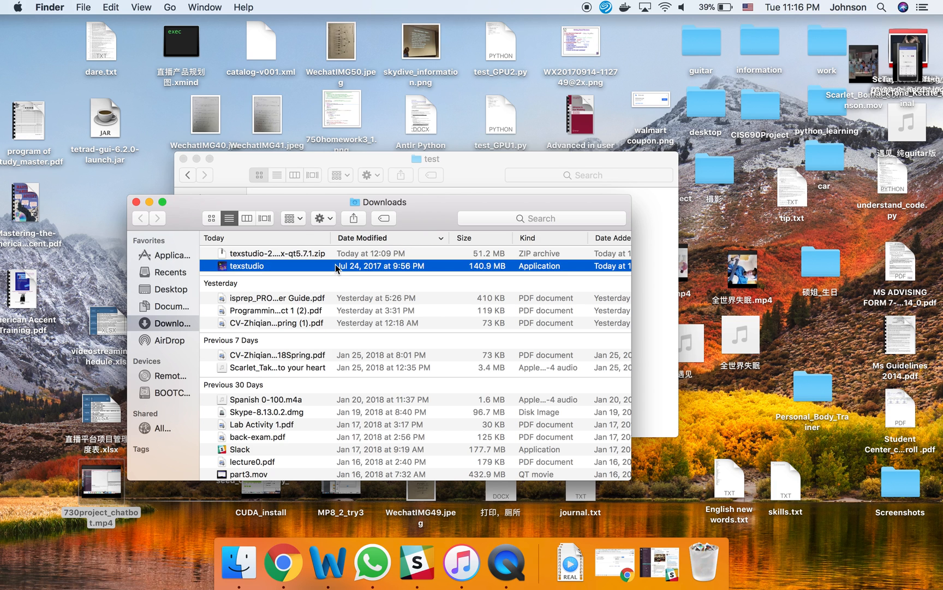
{"action": "double_click", "coordinate": [247, 265]}
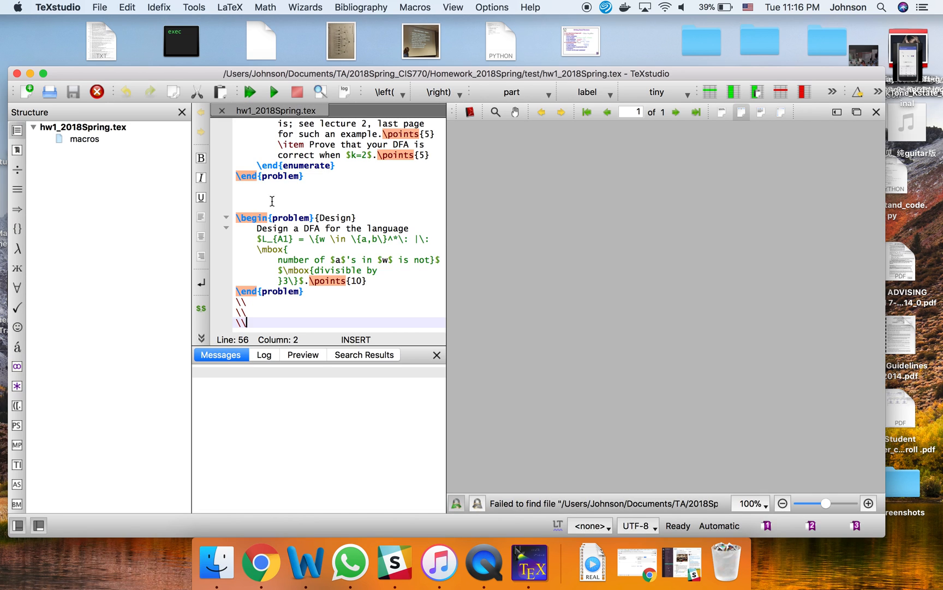
{"action": "mouse_move", "coordinate": [914, 119]}
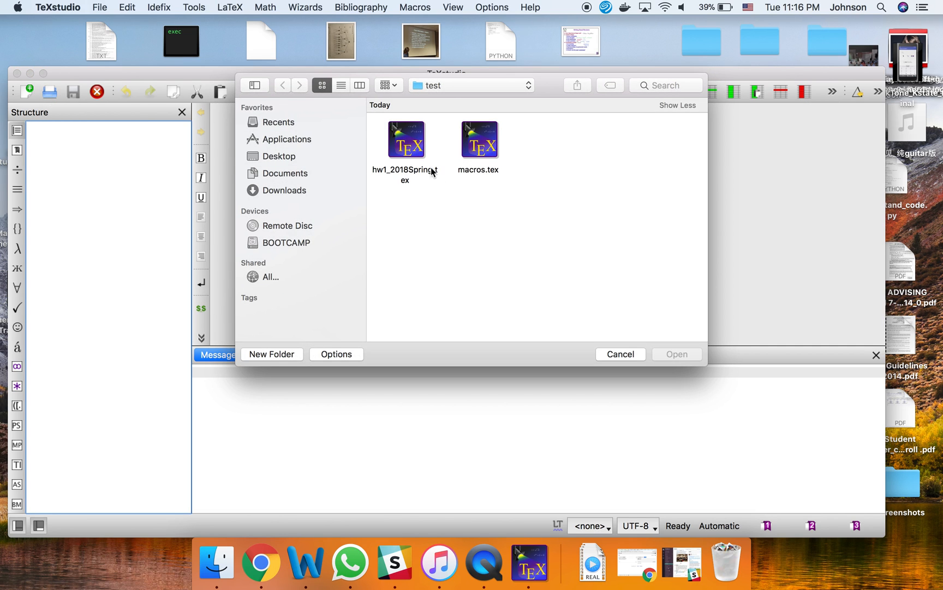
- Open hw1_2018Spring.tex from the test folder
{"action": "left_click", "coordinate": [406, 140]}
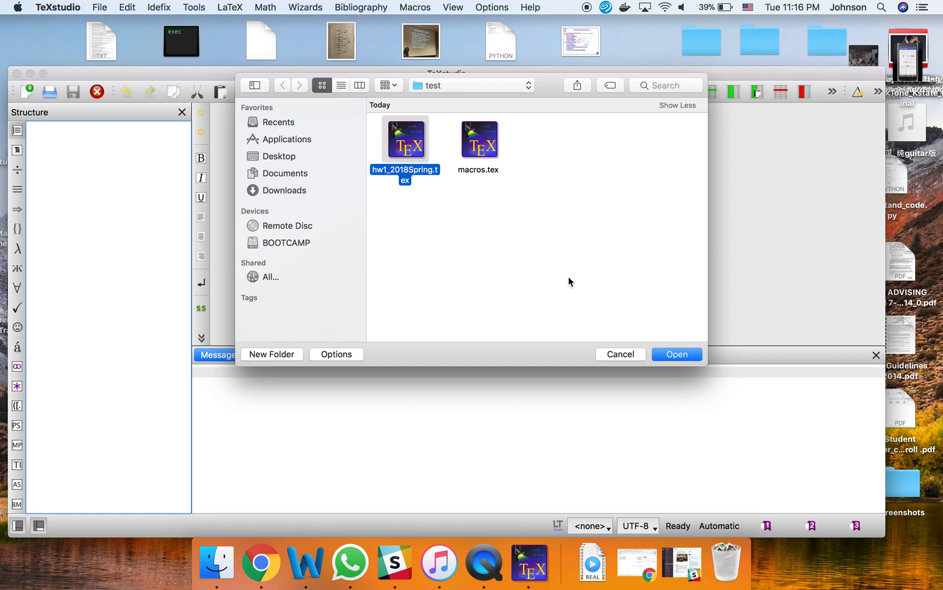
{"action": "left_click", "coordinate": [676, 354]}
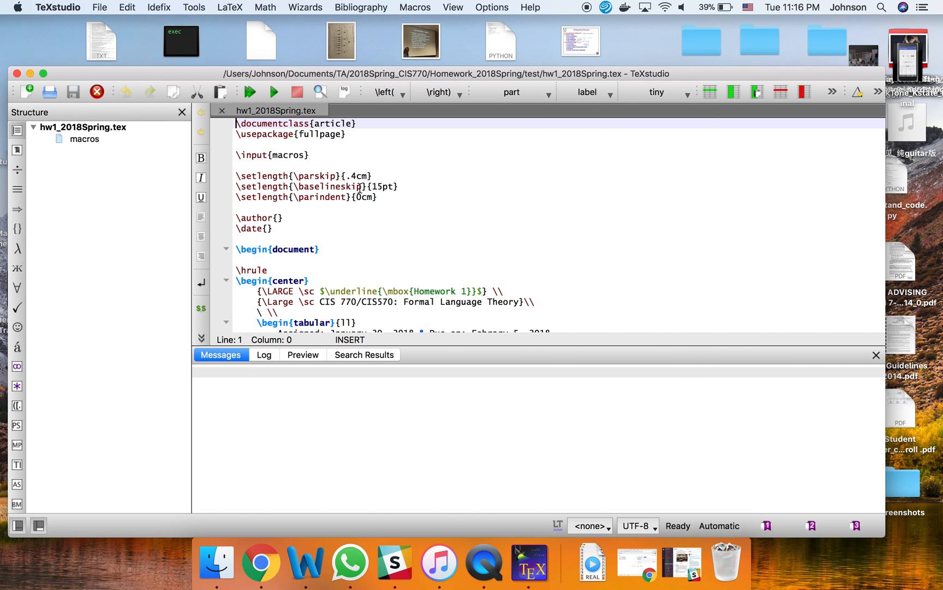
{"action": "scroll", "scroll_direction": "down", "scroll_amount": 3}
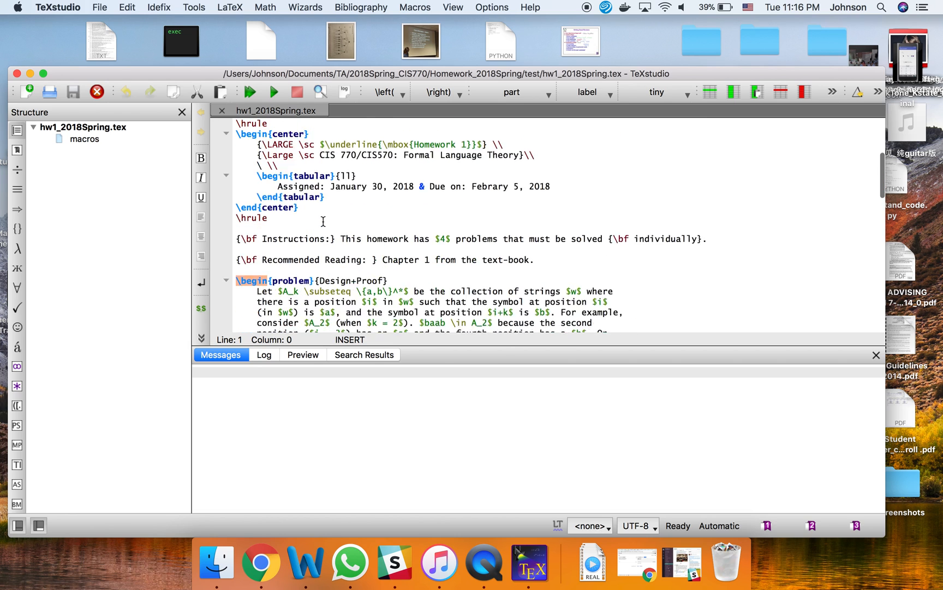
{"action": "scroll", "scroll_direction": "down", "scroll_amount": 3}
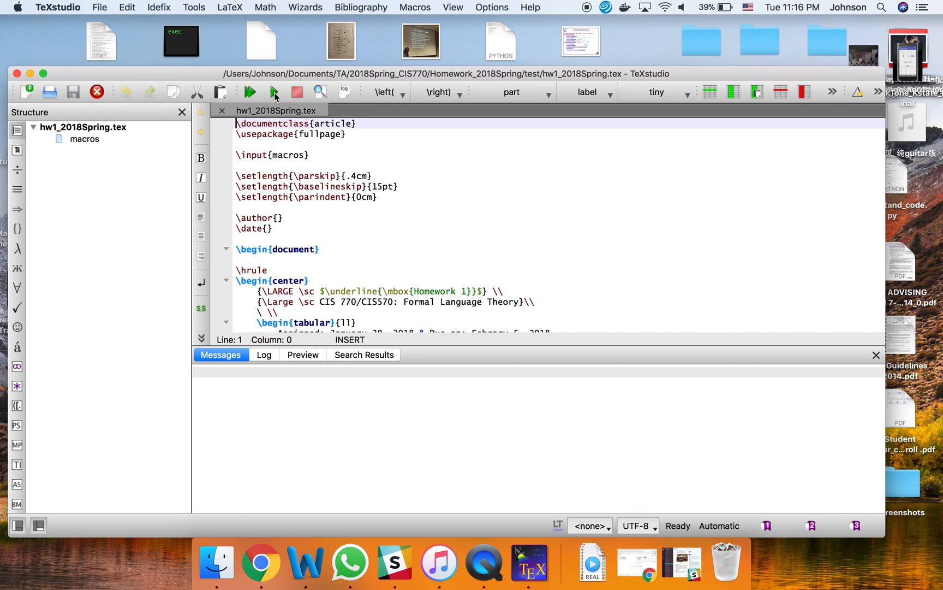
{"action": "mouse_move", "coordinate": [251, 93]}
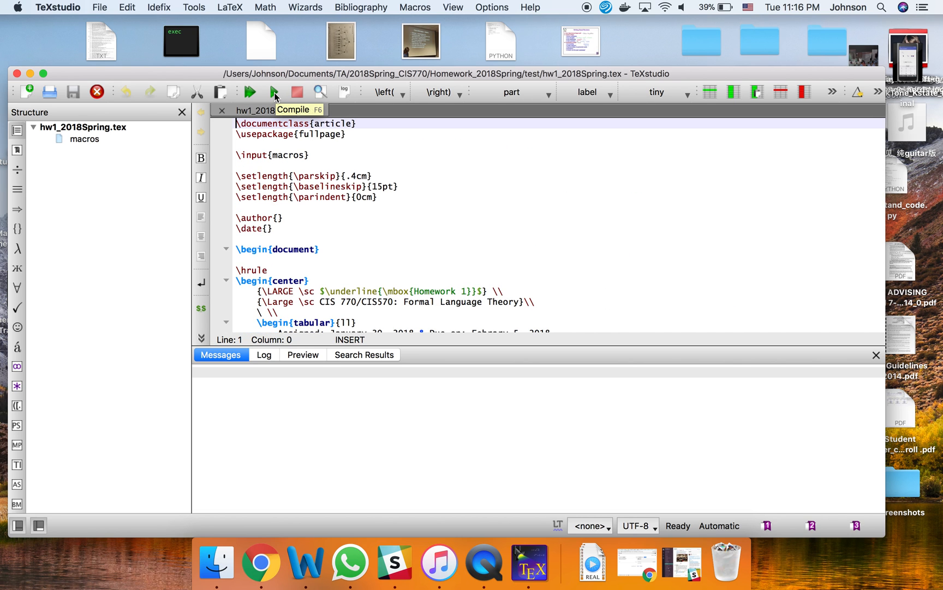
- Compile hw1_2018Spring.tex to PDF with pdflatex
{"action": "left_click", "coordinate": [250, 92]}
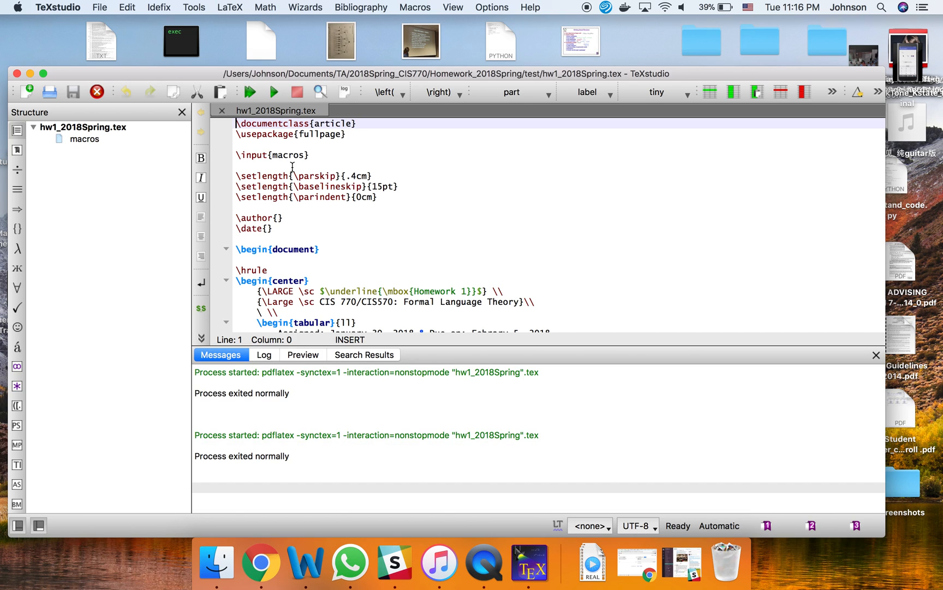
{"action": "mouse_move", "coordinate": [332, 385]}
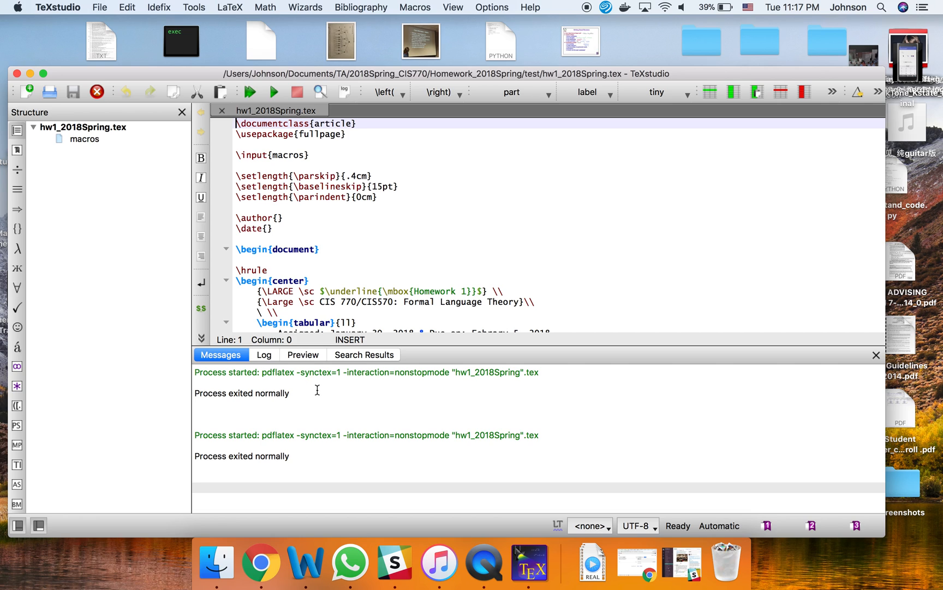
{"action": "mouse_move", "coordinate": [336, 166]}
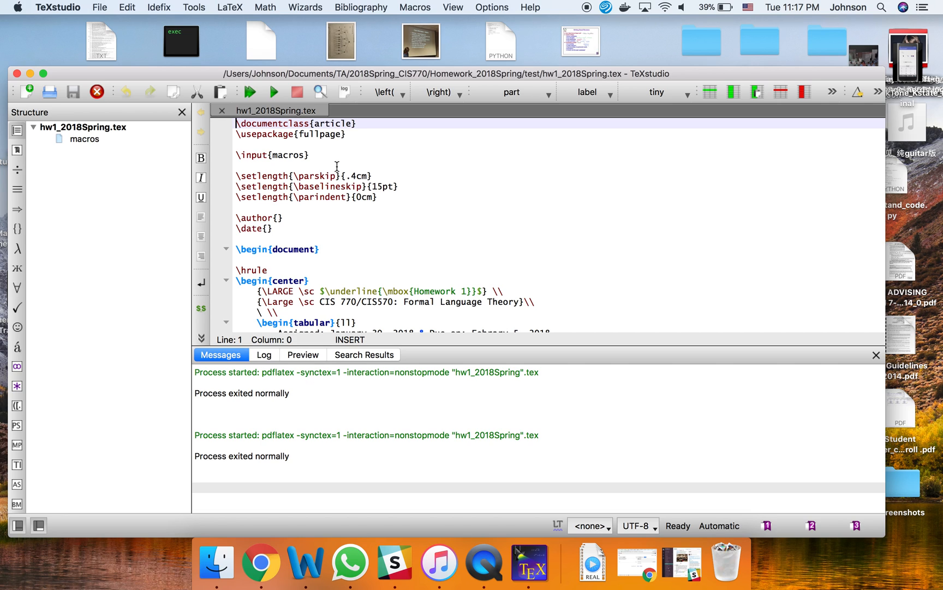
{"action": "mouse_move", "coordinate": [320, 92]}
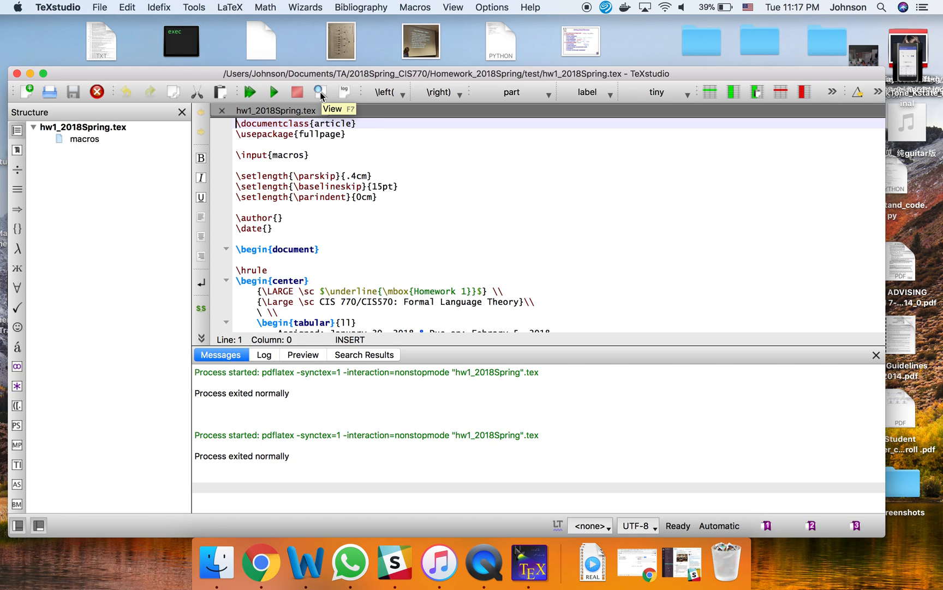
{"action": "left_click", "coordinate": [318, 91]}
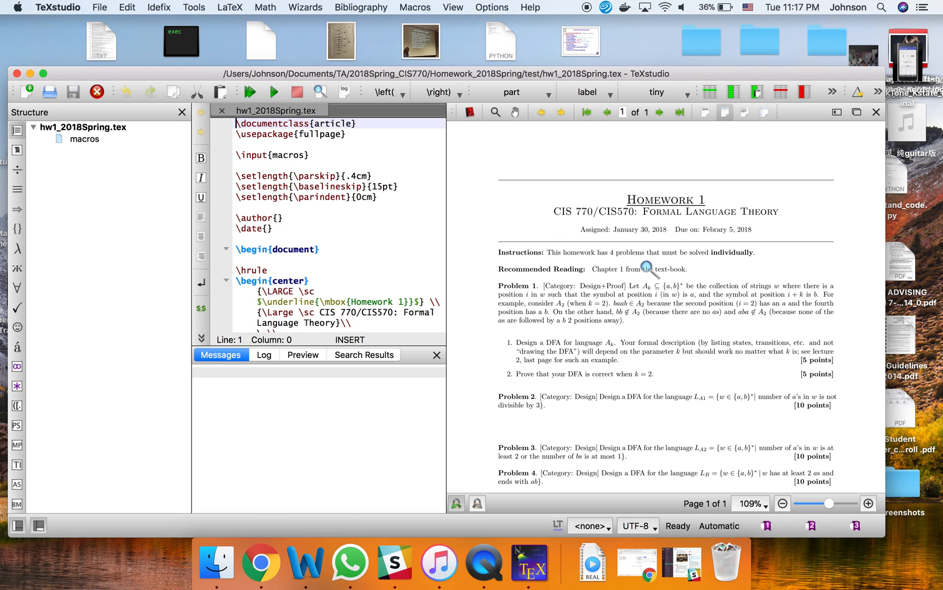
{"action": "scroll", "scroll_direction": "down", "scroll_amount": 3}
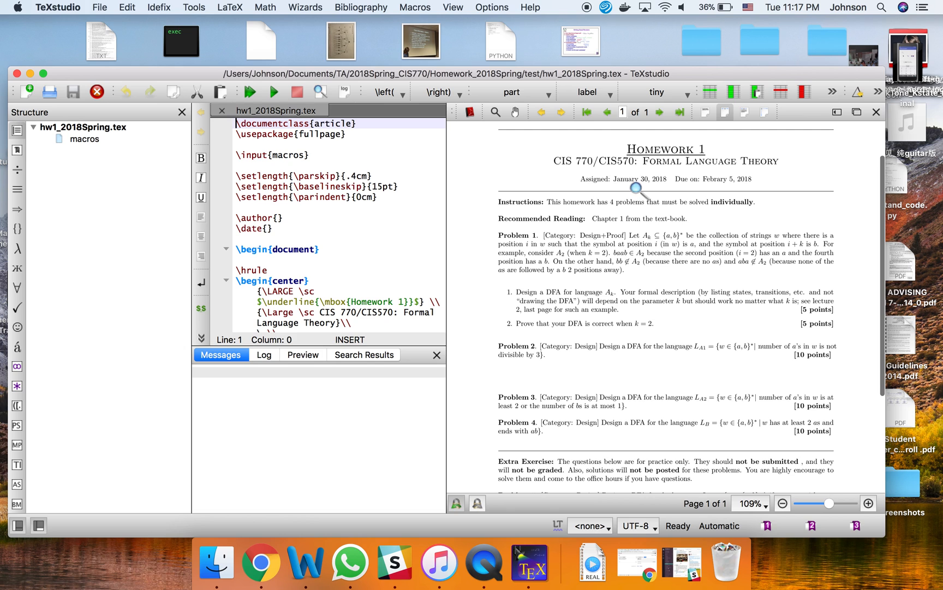
{"action": "scroll", "scroll_direction": "down", "scroll_amount": 3}
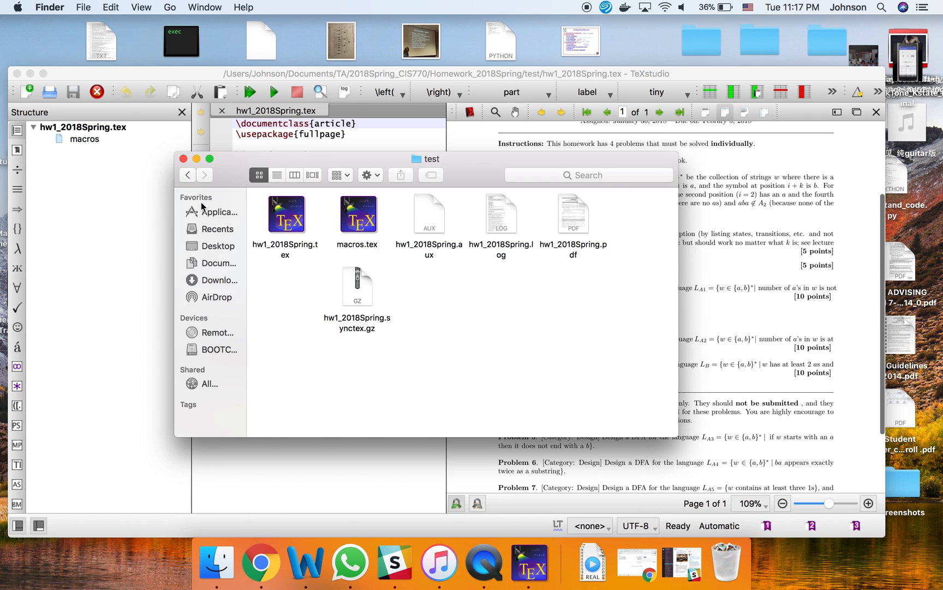
{"action": "mouse_move", "coordinate": [577, 253]}
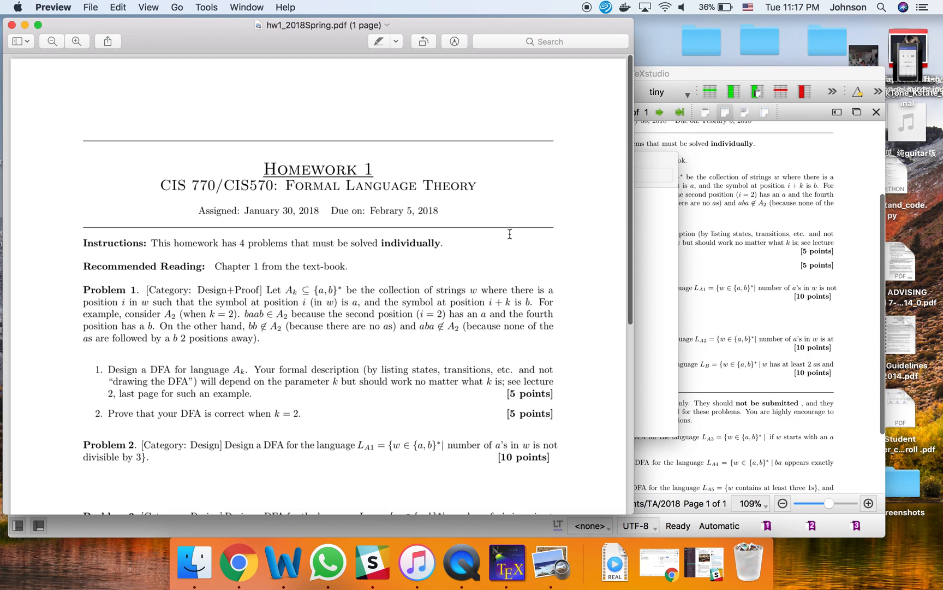
{"action": "scroll", "scroll_direction": "down", "scroll_amount": 3}
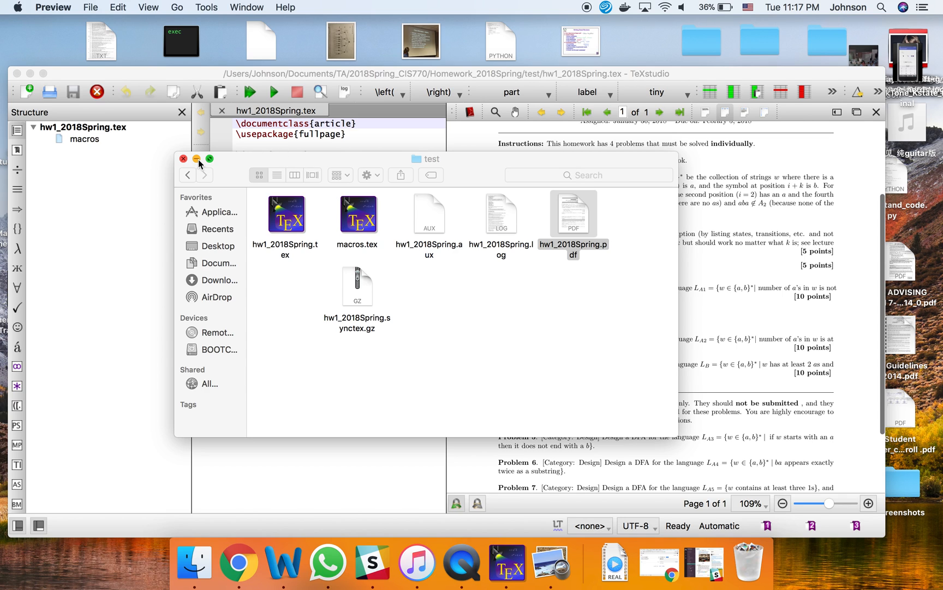
{"action": "mouse_move", "coordinate": [319, 271]}
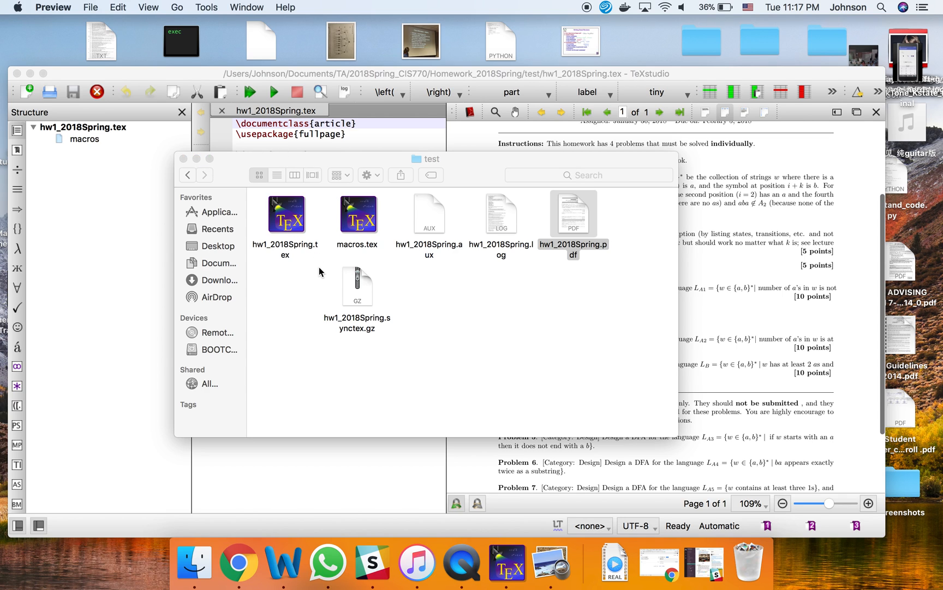
{"action": "mouse_move", "coordinate": [232, 179]}
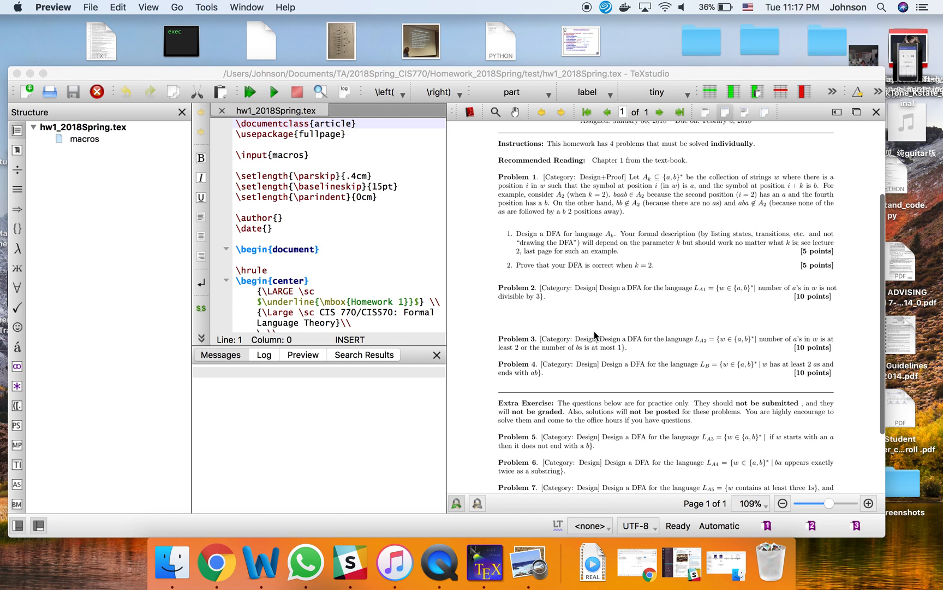
{"action": "mouse_move", "coordinate": [526, 295]}
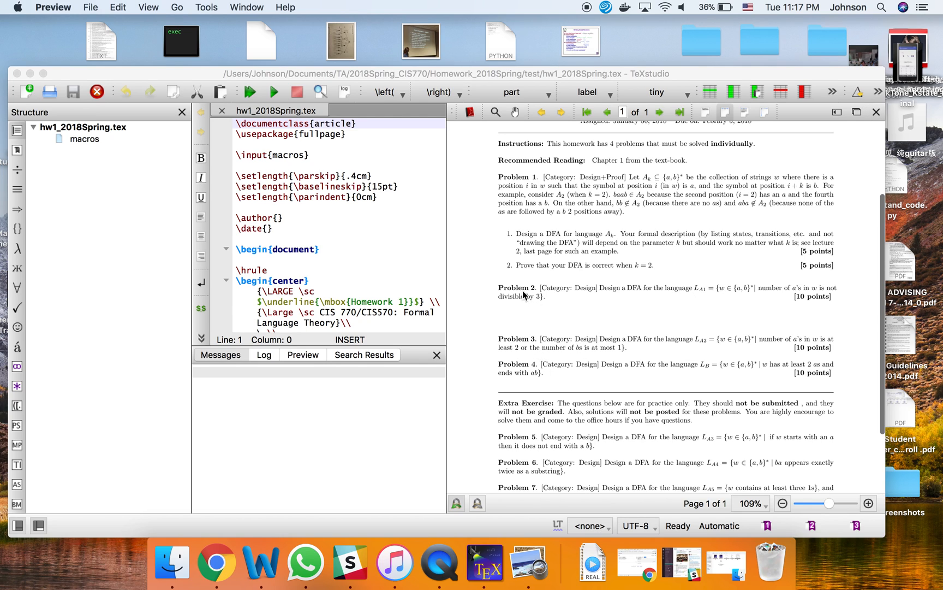
{"action": "mouse_move", "coordinate": [532, 344]}
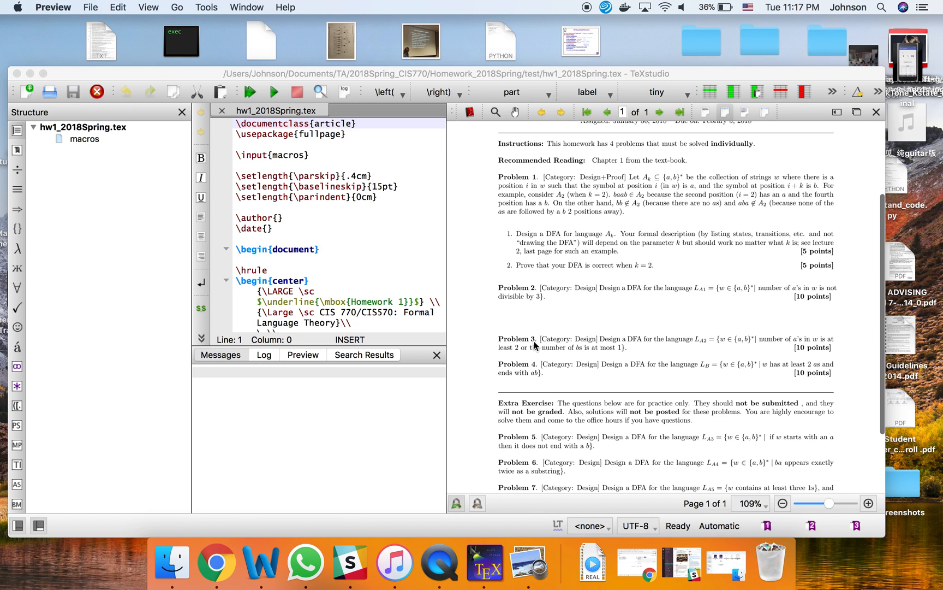
{"action": "mouse_move", "coordinate": [563, 370]}
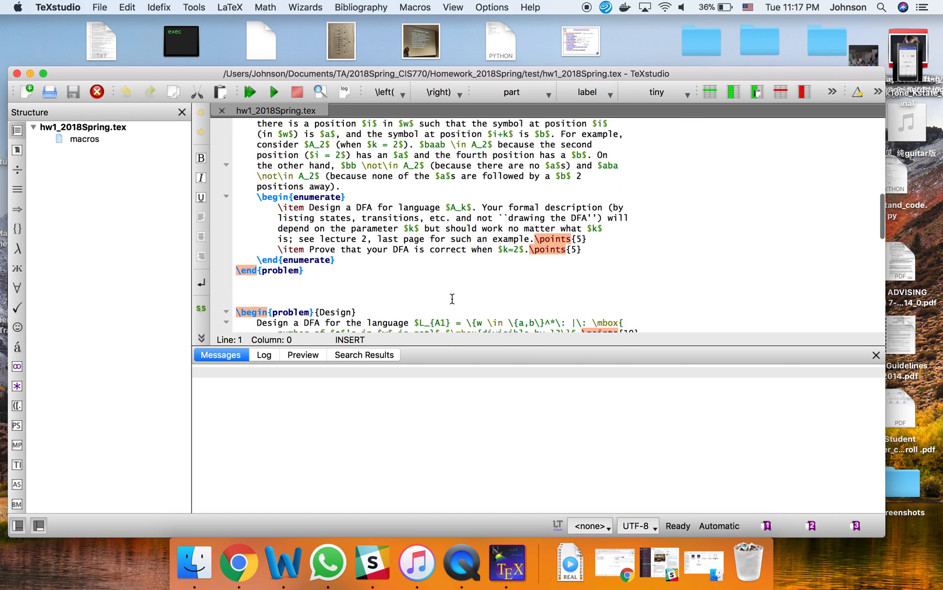
- Add \\ line breaks after \end{problem} of the L_A2 Design problem
{"action": "scroll", "scroll_direction": "down", "scroll_amount": 3}
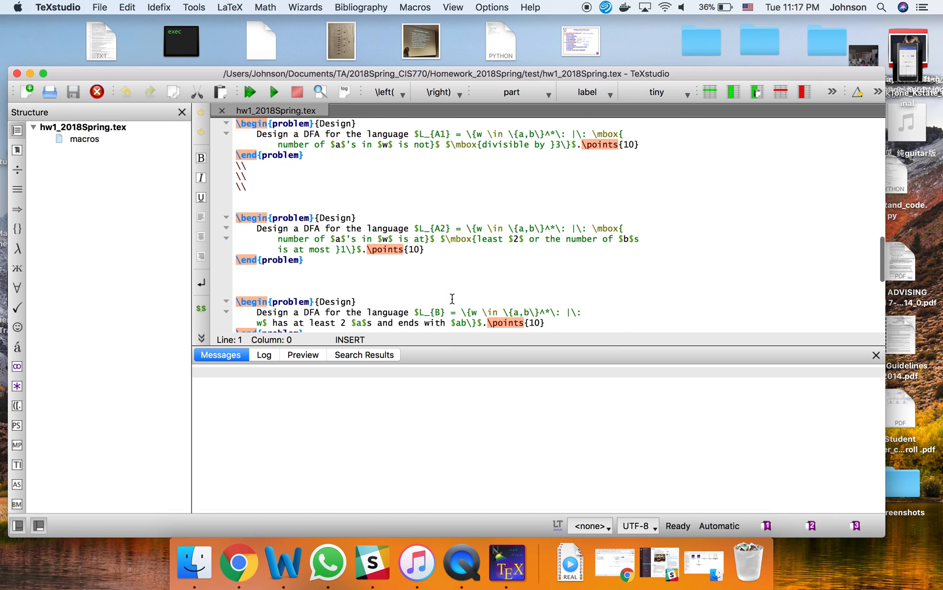
{"action": "scroll", "scroll_direction": "down", "scroll_amount": 3}
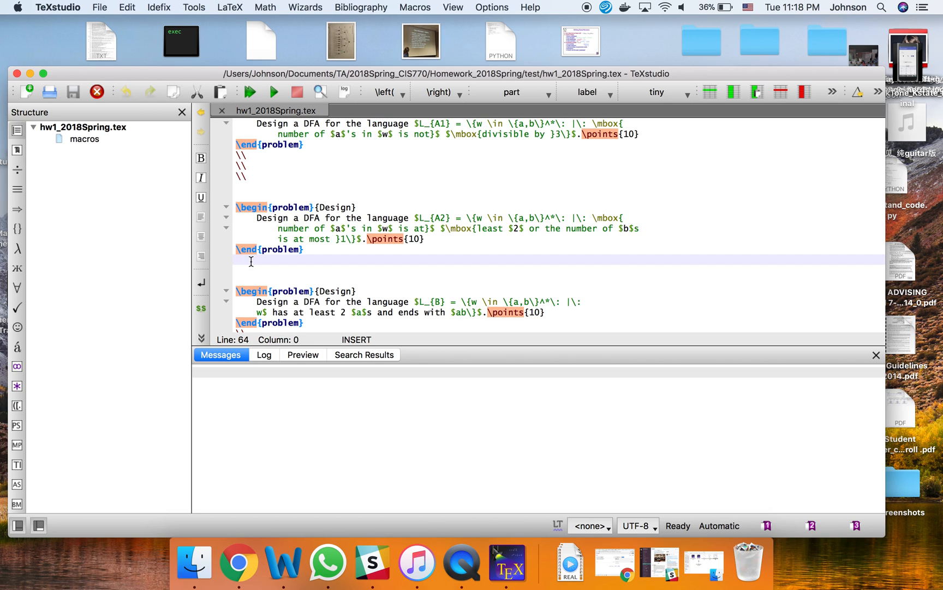
{"action": "type", "text": "\\\\"}
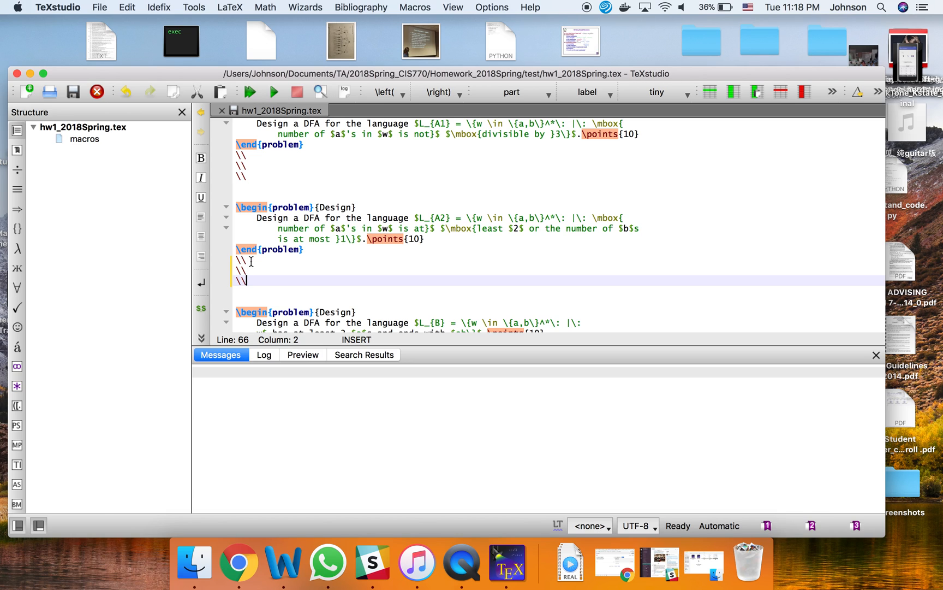
{"action": "mouse_move", "coordinate": [327, 277]}
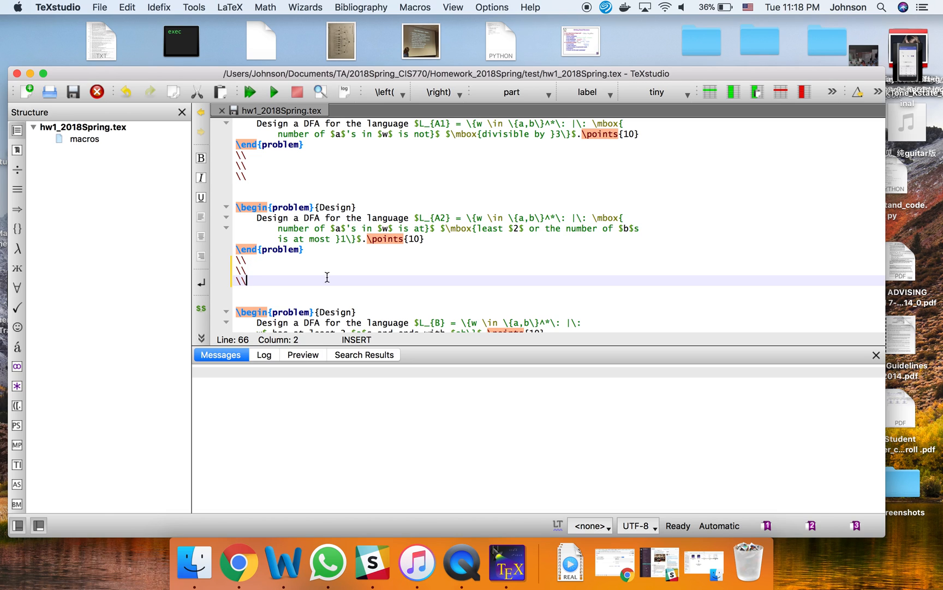
{"action": "mouse_move", "coordinate": [317, 235]}
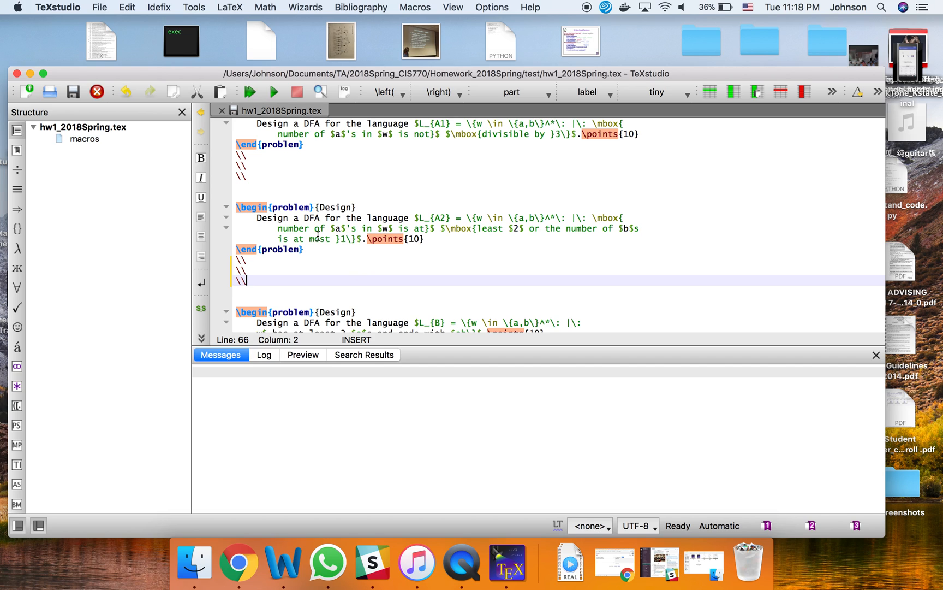
{"action": "mouse_move", "coordinate": [274, 96]}
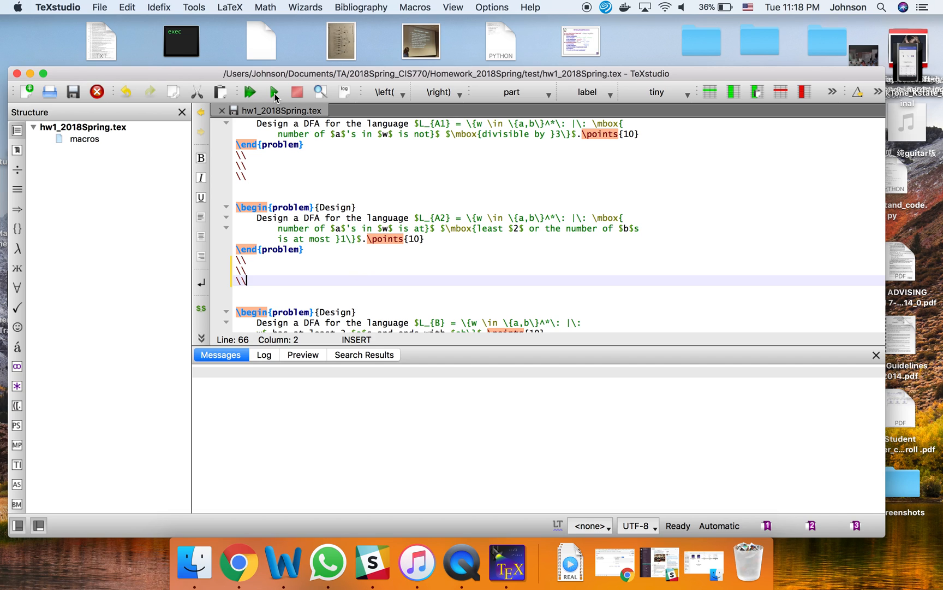
- Recompile the edited homework and scroll the PDF preview to check the gaps after Problems 2 and 3
{"action": "left_click", "coordinate": [249, 92]}
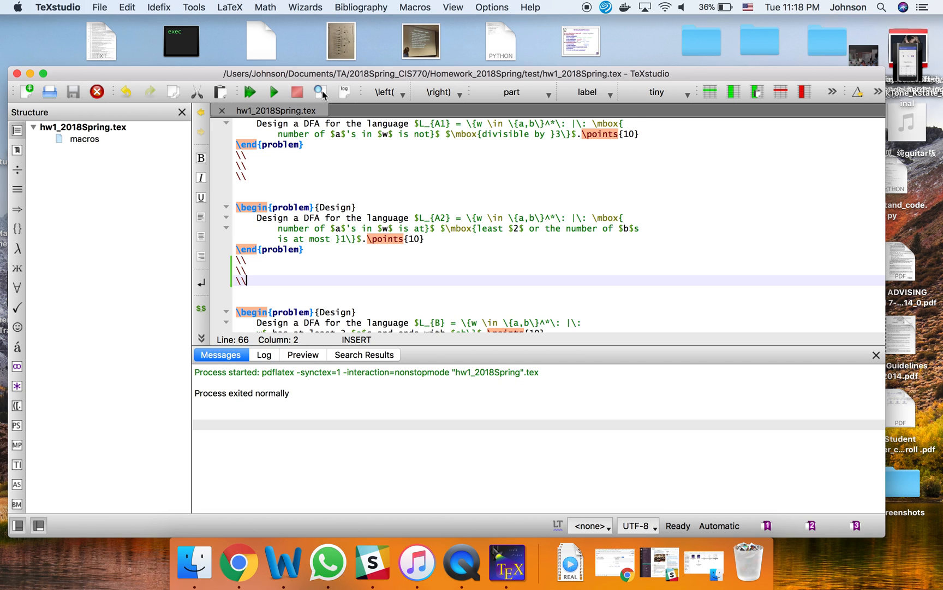
{"action": "left_click", "coordinate": [320, 92]}
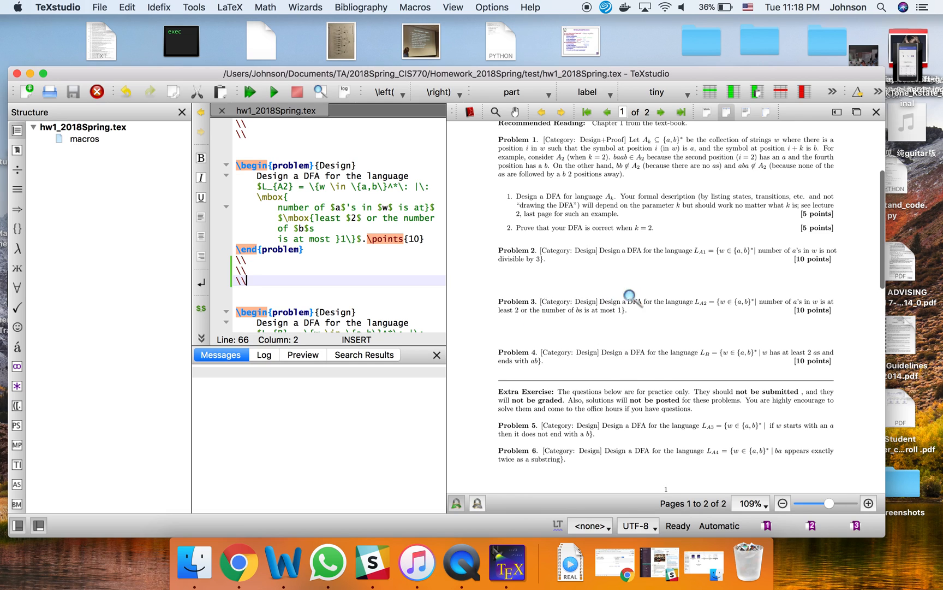
{"action": "mouse_move", "coordinate": [641, 319]}
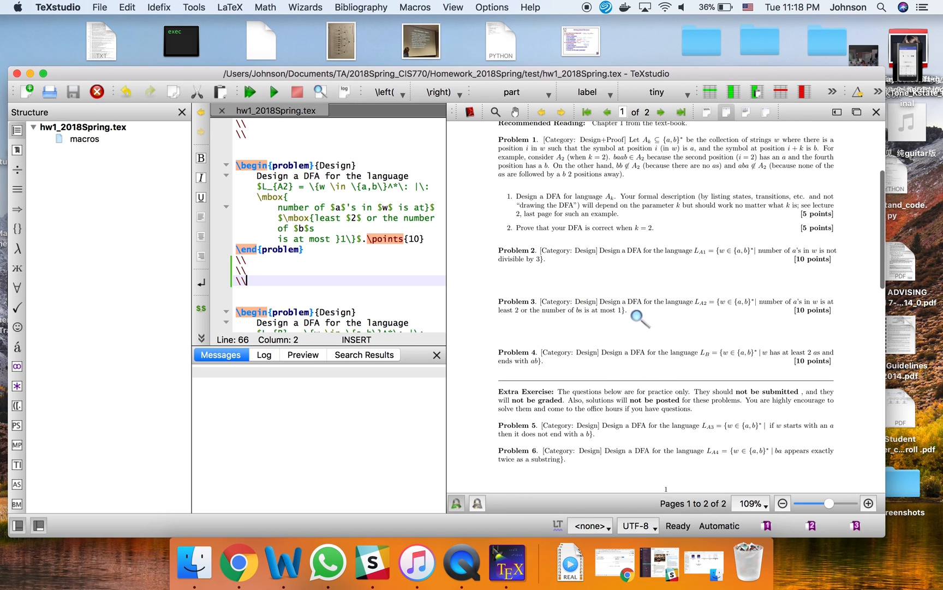
{"action": "mouse_move", "coordinate": [584, 289]}
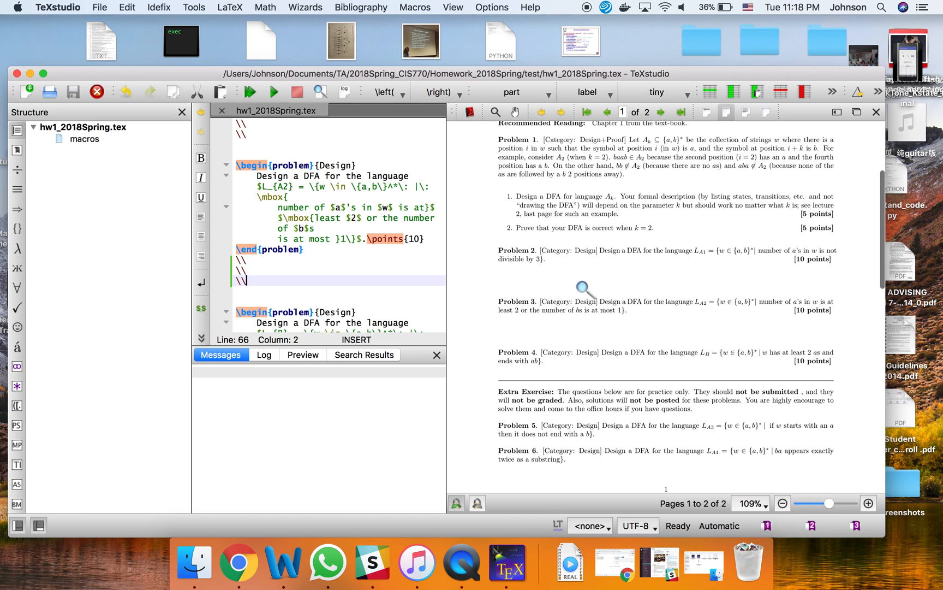
{"action": "mouse_move", "coordinate": [609, 316]}
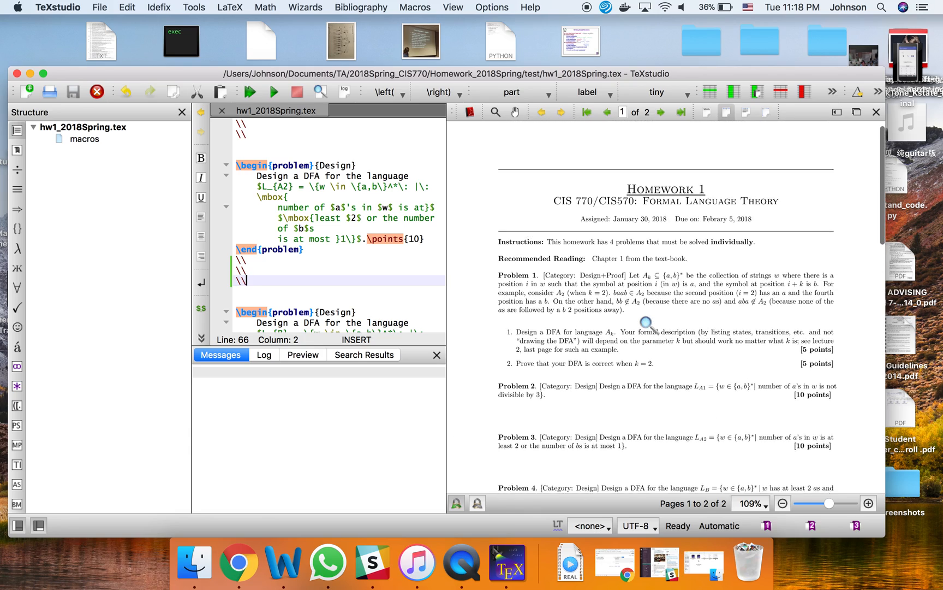
{"action": "scroll", "scroll_direction": "down", "scroll_amount": 3}
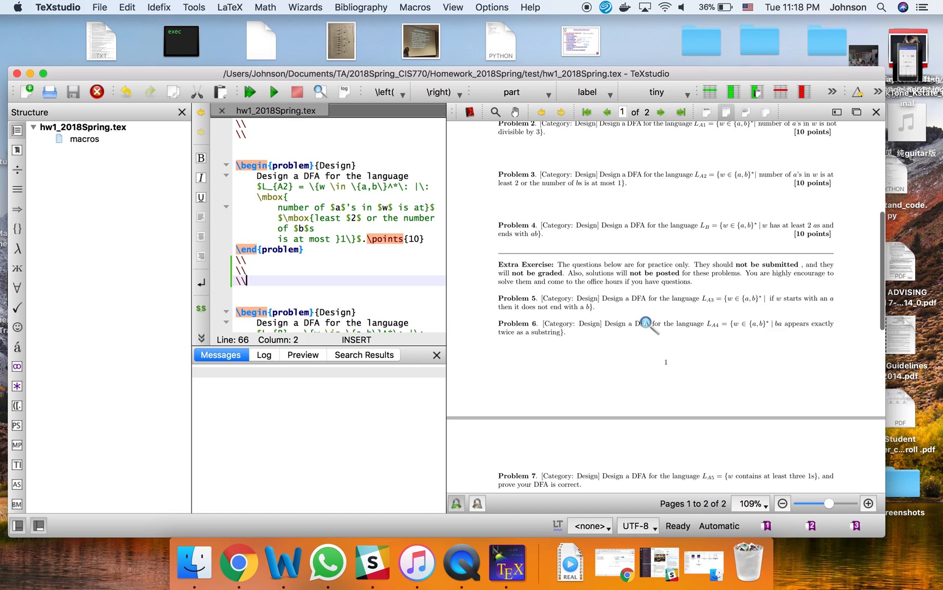
{"action": "scroll", "scroll_direction": "down", "scroll_amount": 3}
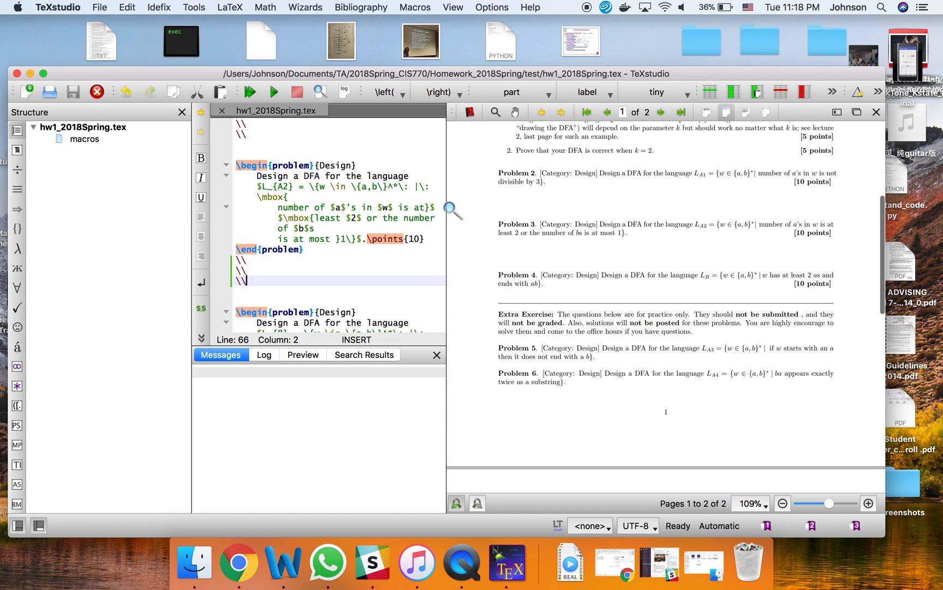